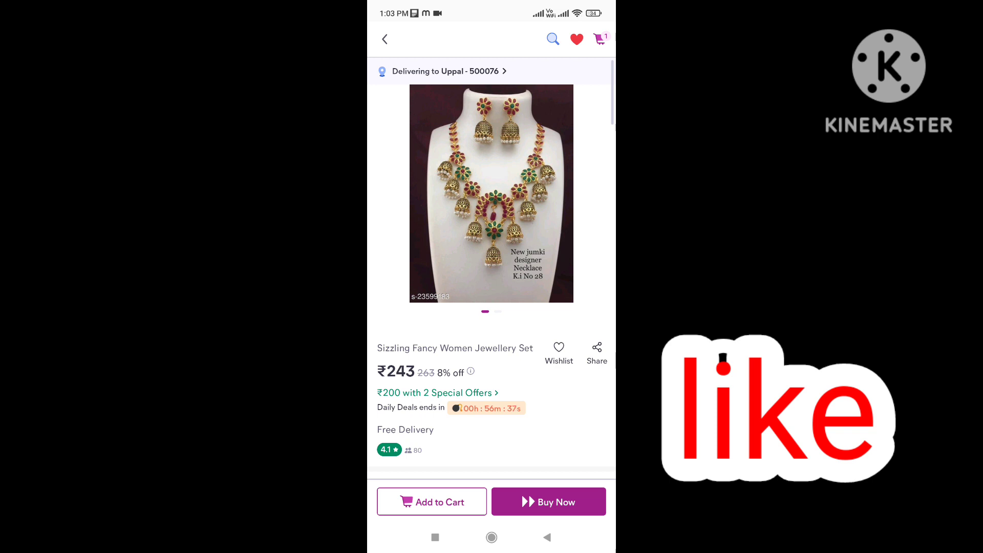
- Open the '₹200 with 2 Special Offers' sheet for the jewellery set
click(435, 393)
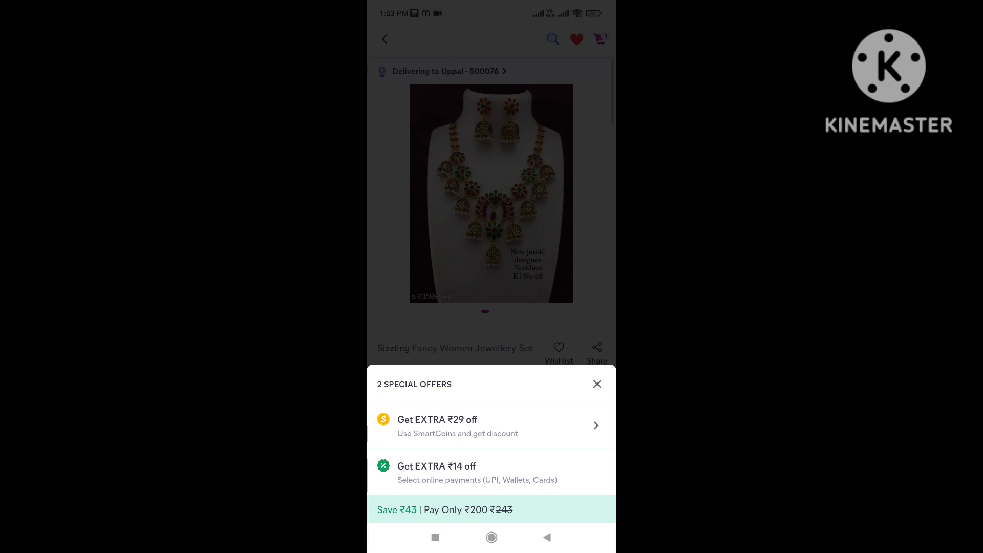
- Close the 2 Special Offers sheet to return to the product page
click(596, 383)
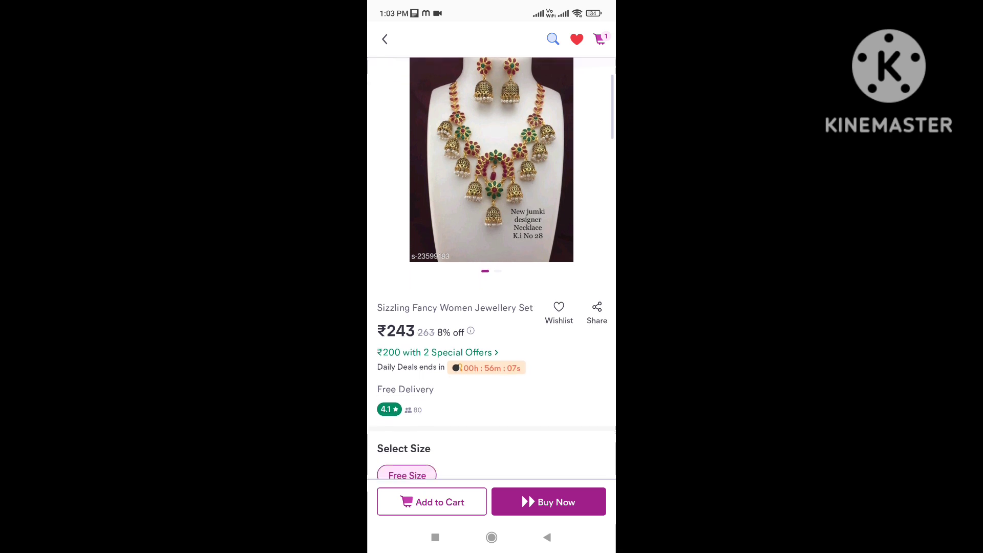
- Buy Now the Free Size jewellery set, reaching the ₹243 cart
scroll(down, 3)
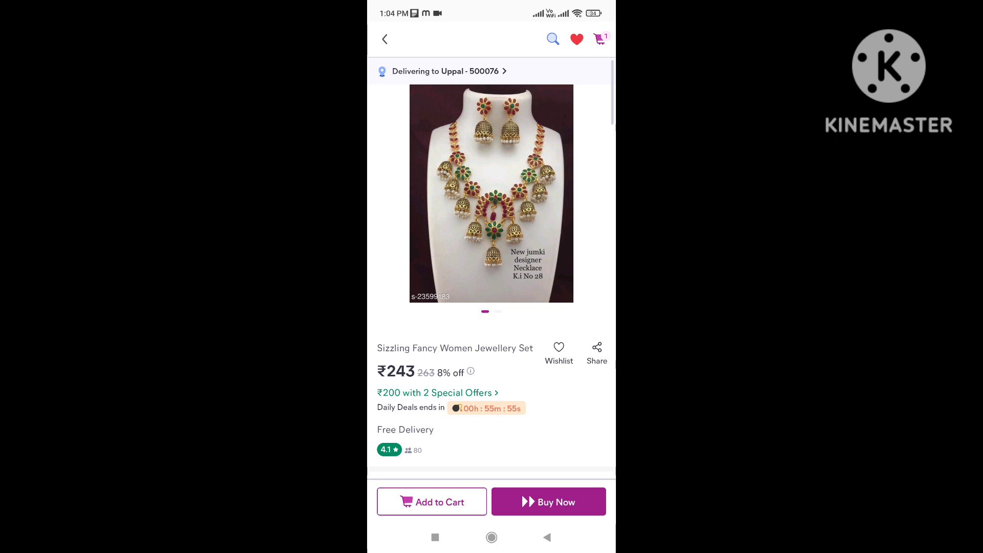
scroll(down, 3)
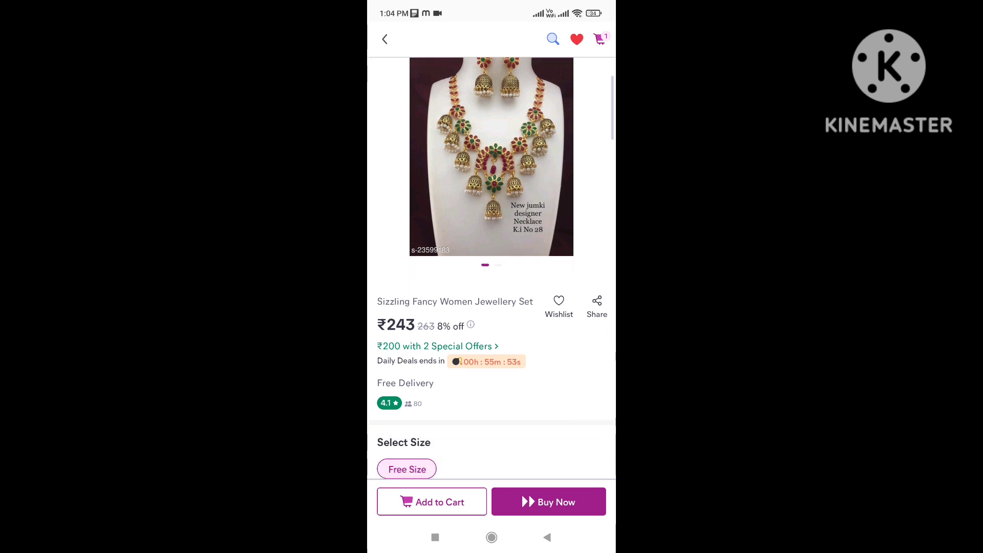
scroll(down, 3)
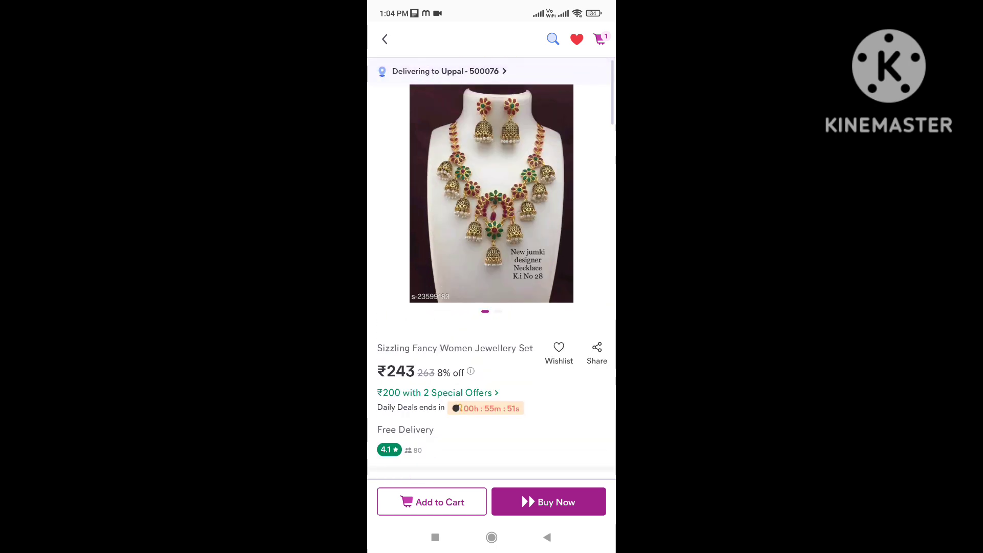
click(431, 502)
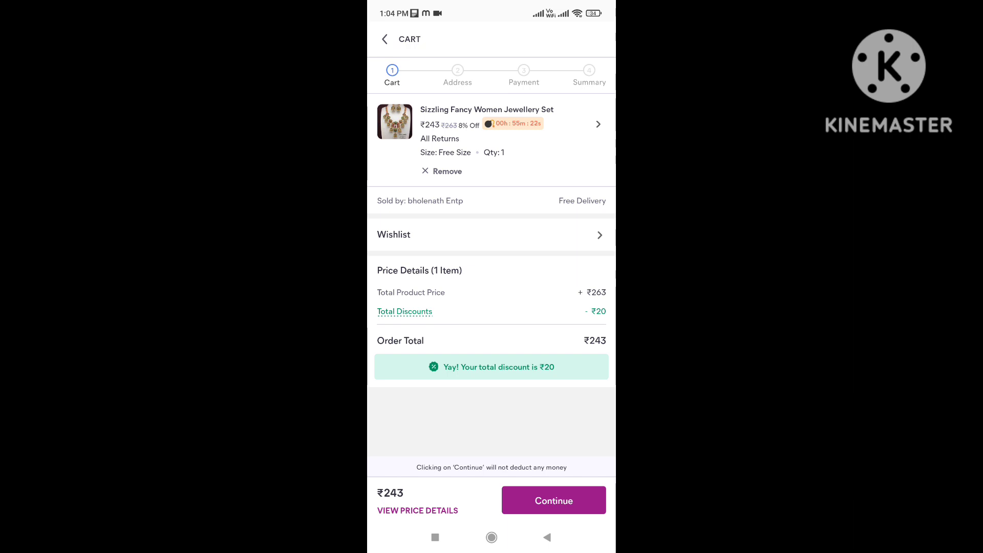
- Continue from the cart to the Payment Method page showing ₹229
click(553, 500)
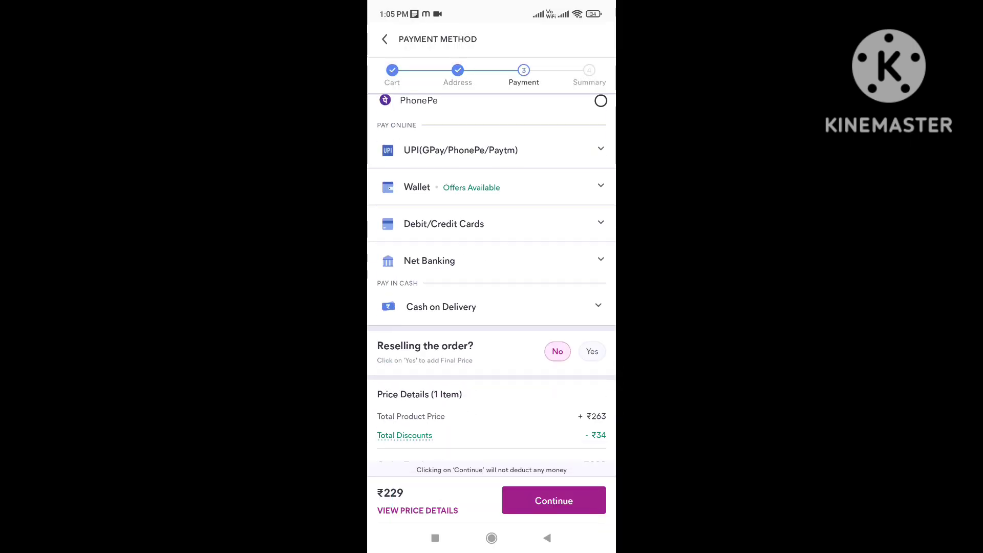
- Scroll the Payment Method page down to the Previously Used PhonePe option
scroll(down, 3)
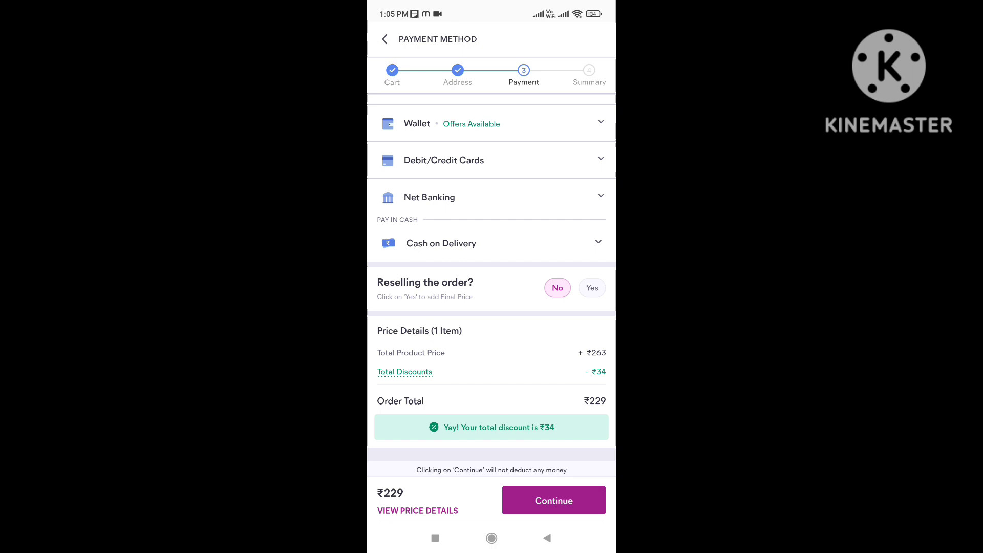
scroll(down, 3)
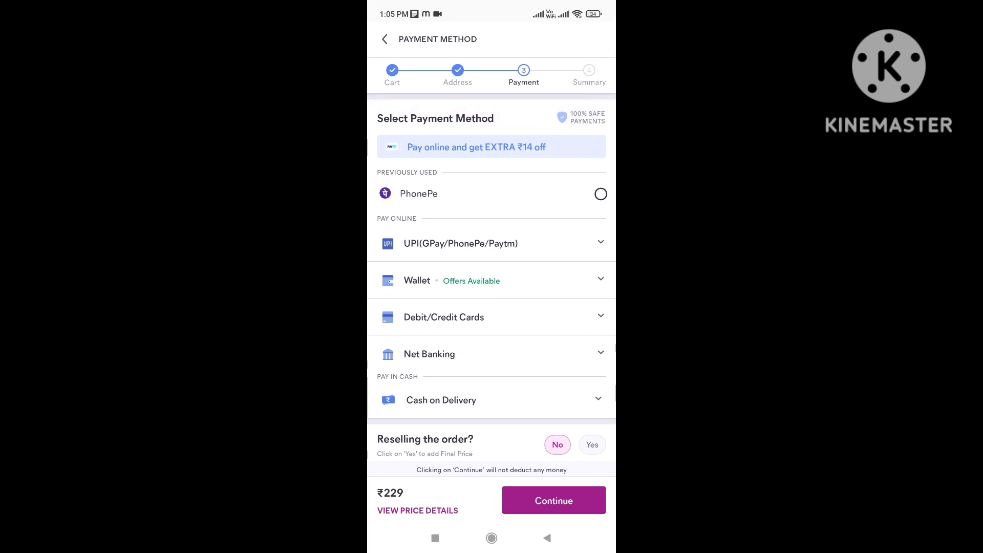
scroll(down, 3)
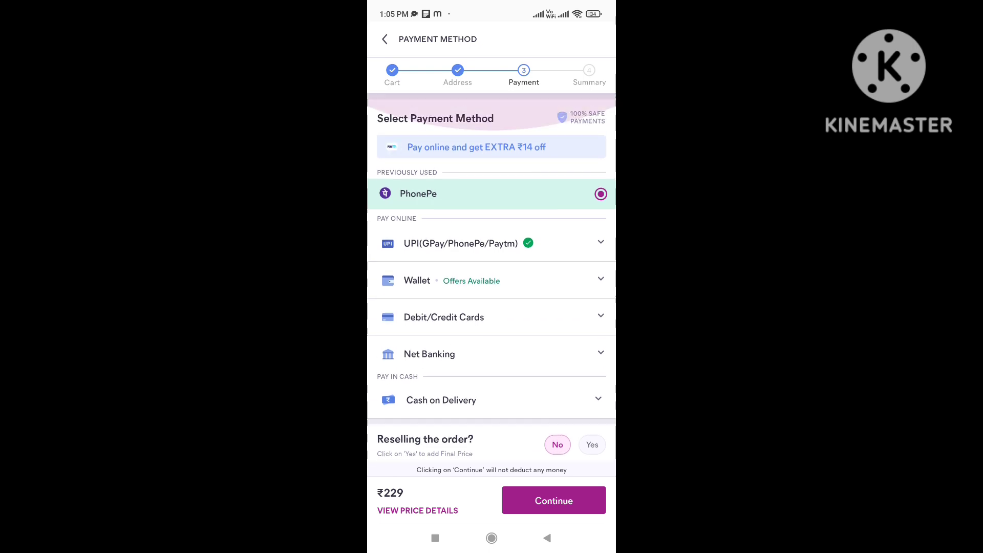
scroll(down, 3)
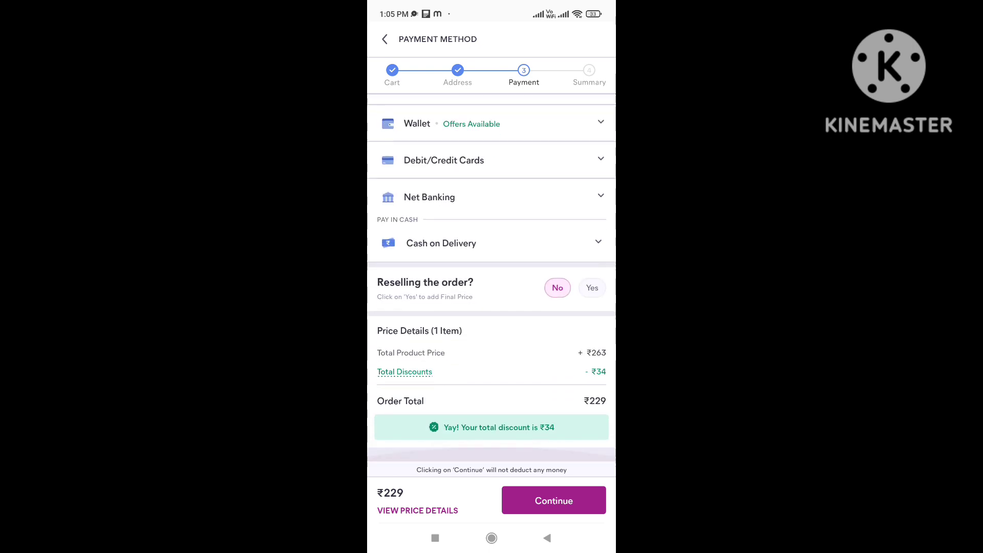
scroll(up, 3)
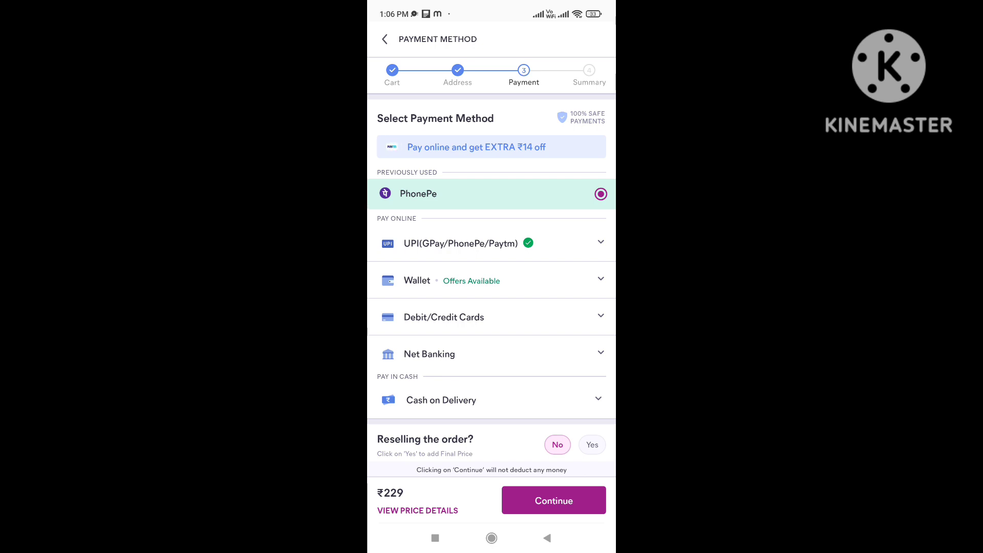
scroll(down, 3)
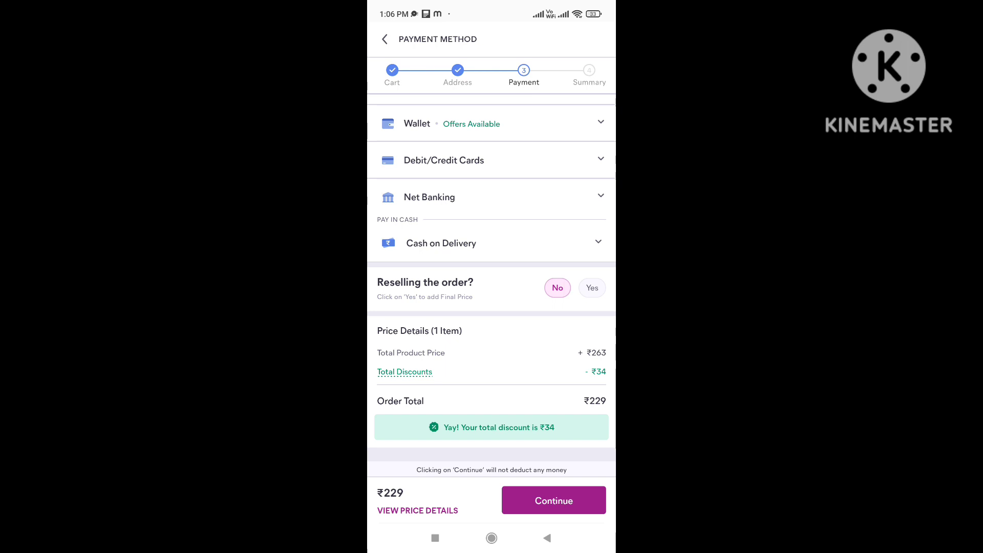
scroll(up, 3)
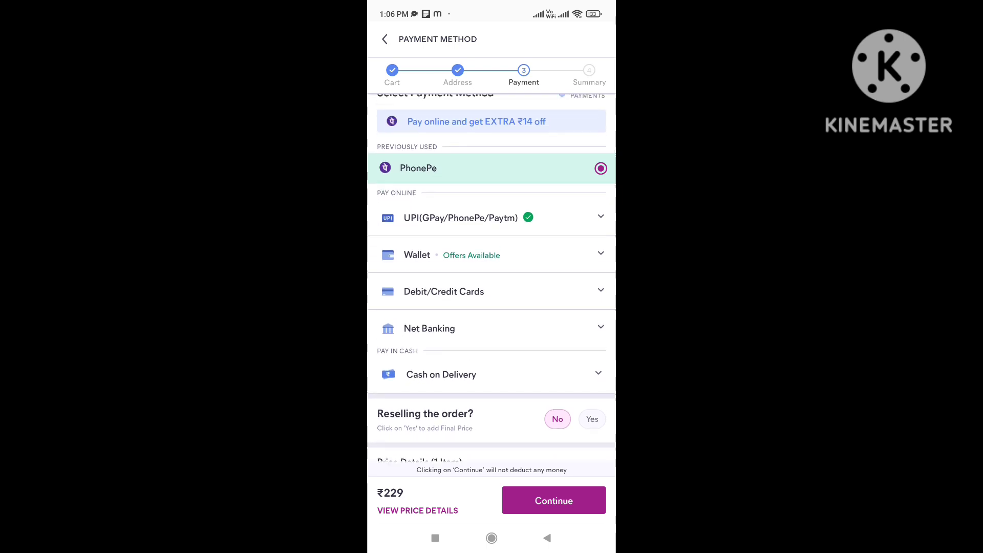
scroll(down, 3)
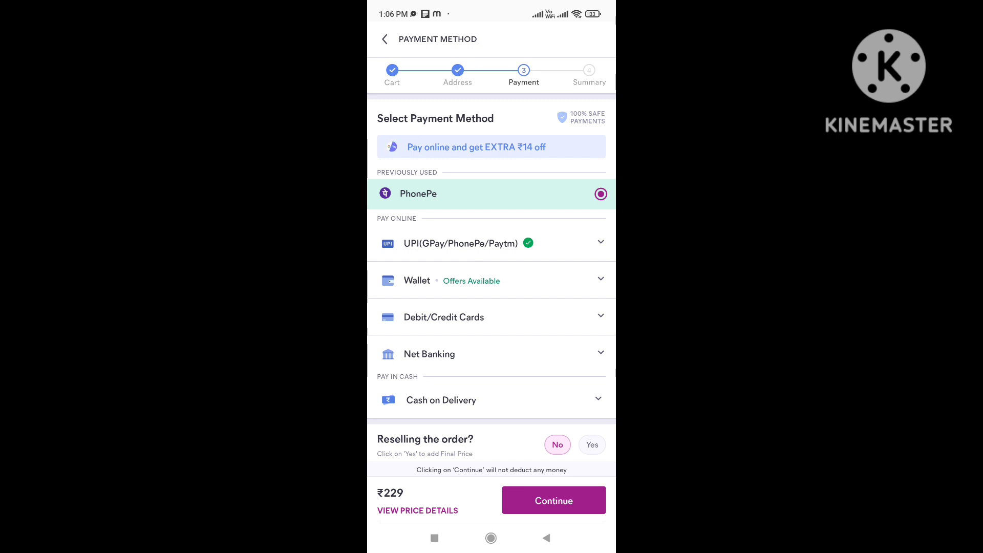
scroll(down, 3)
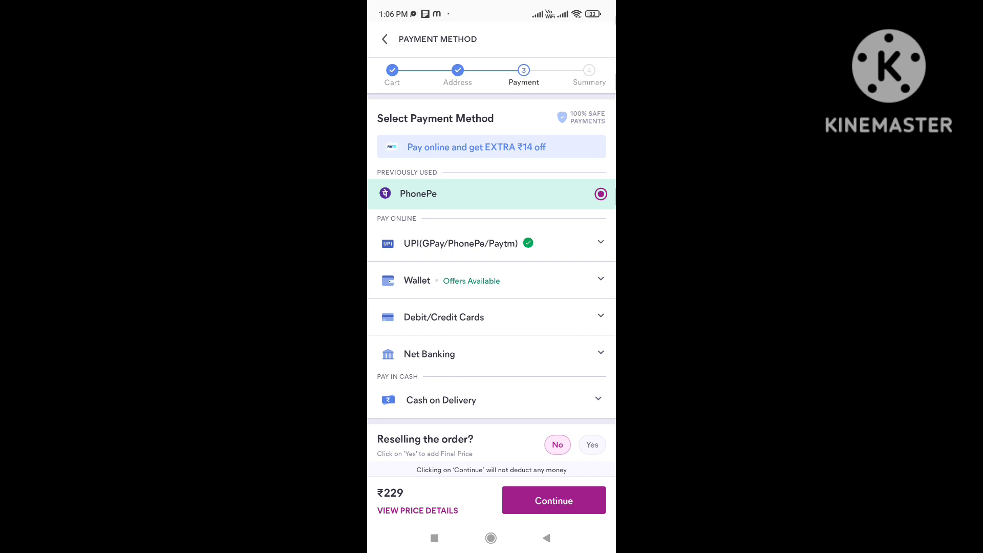
scroll(down, 3)
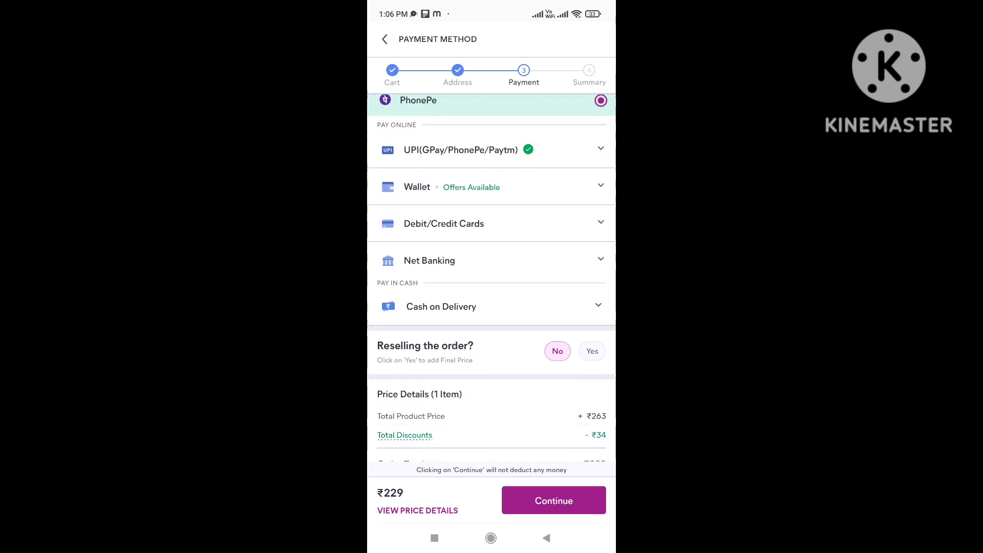